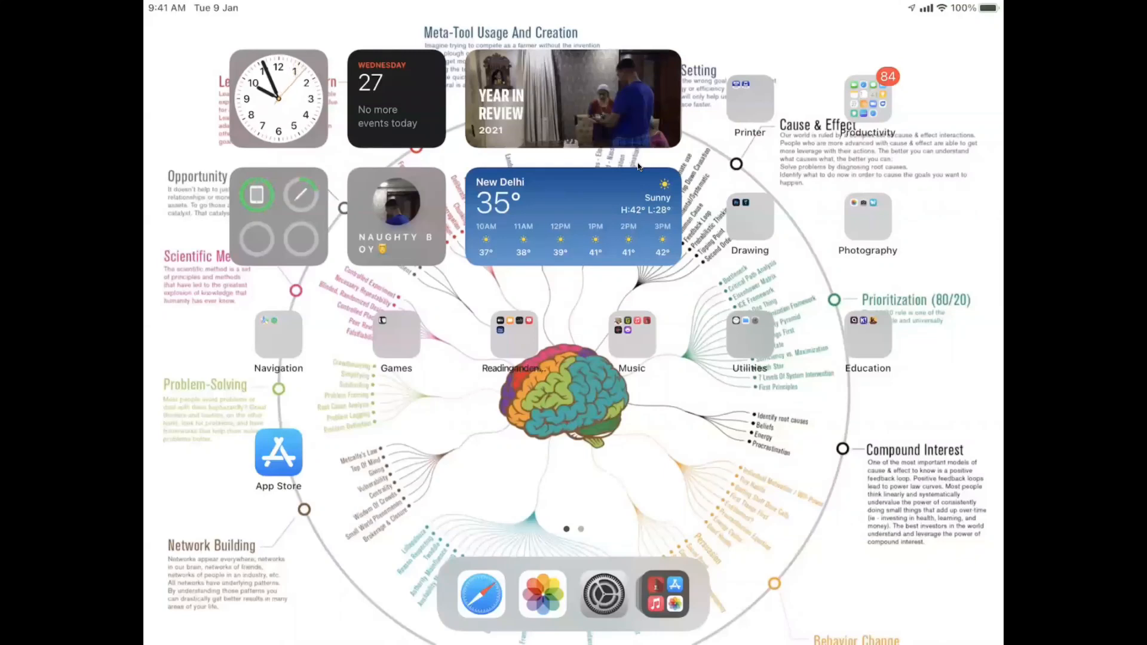
mouse_move(923, 167)
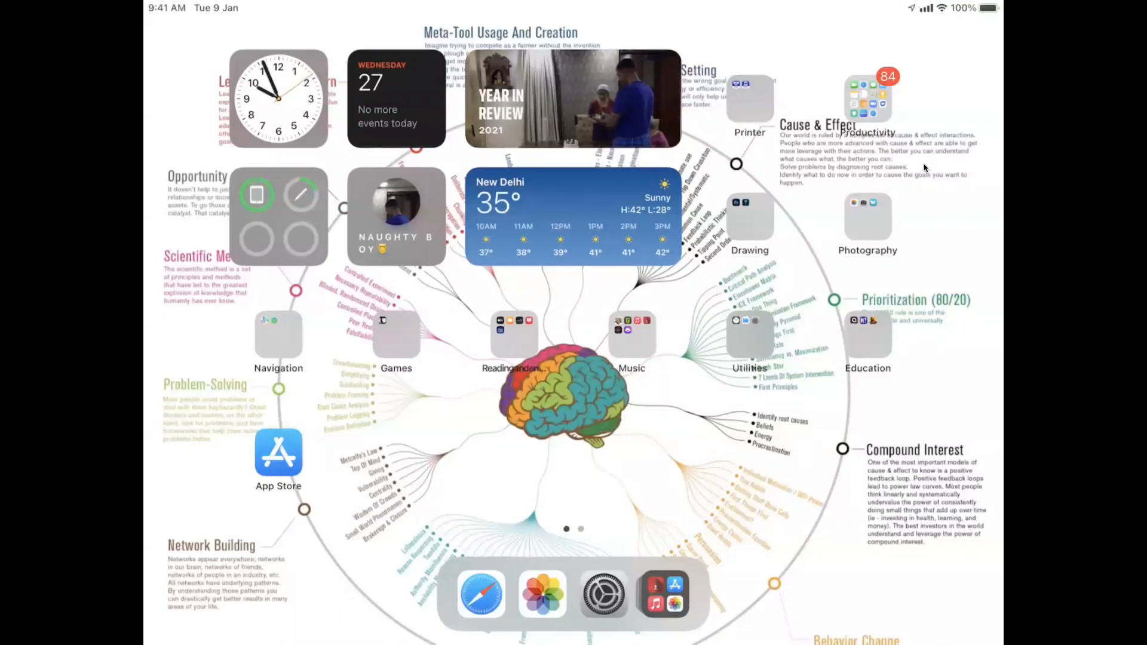
mouse_move(372, 350)
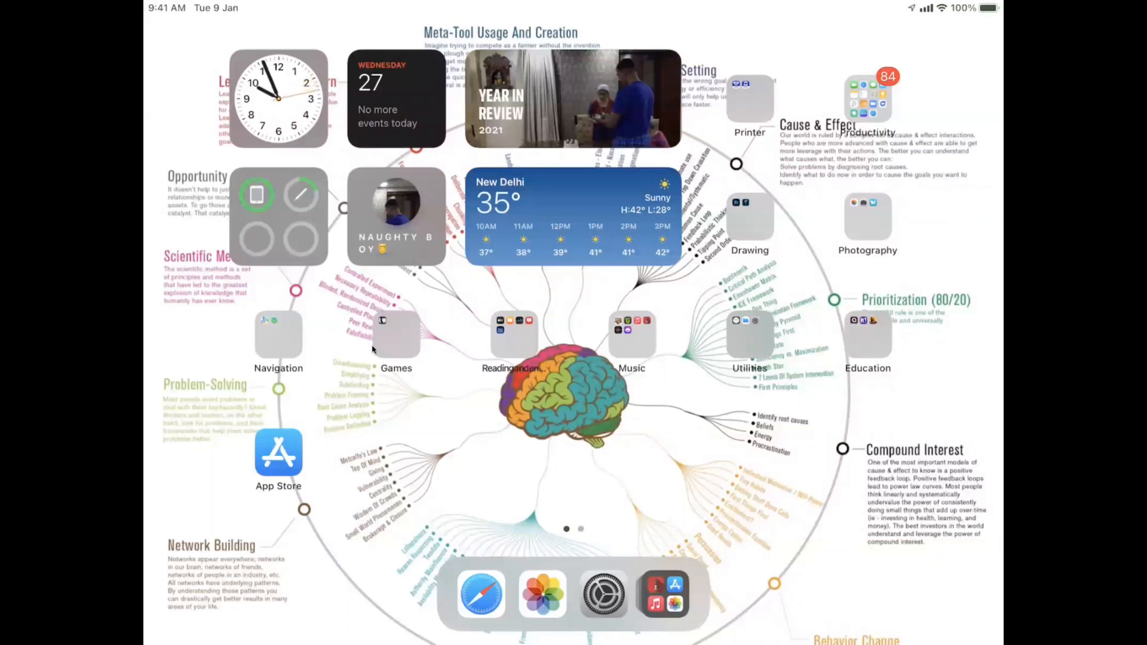
mouse_move(339, 390)
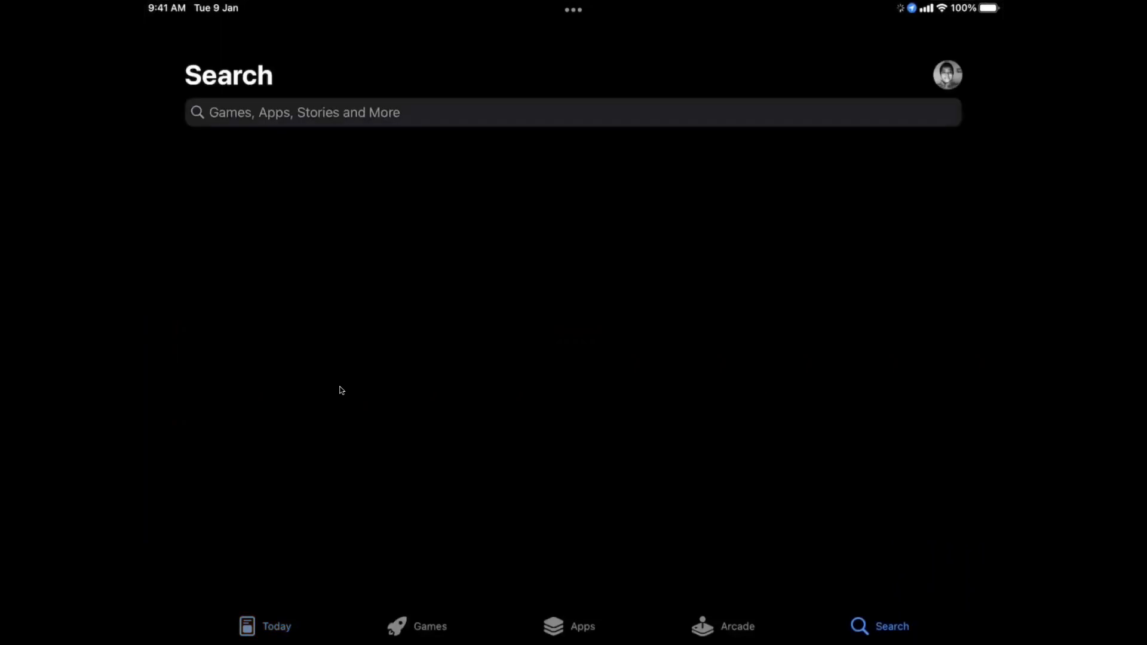
- Search the App Store for 'zoom' and launch ZOOM Cloud Meetings
click(573, 112)
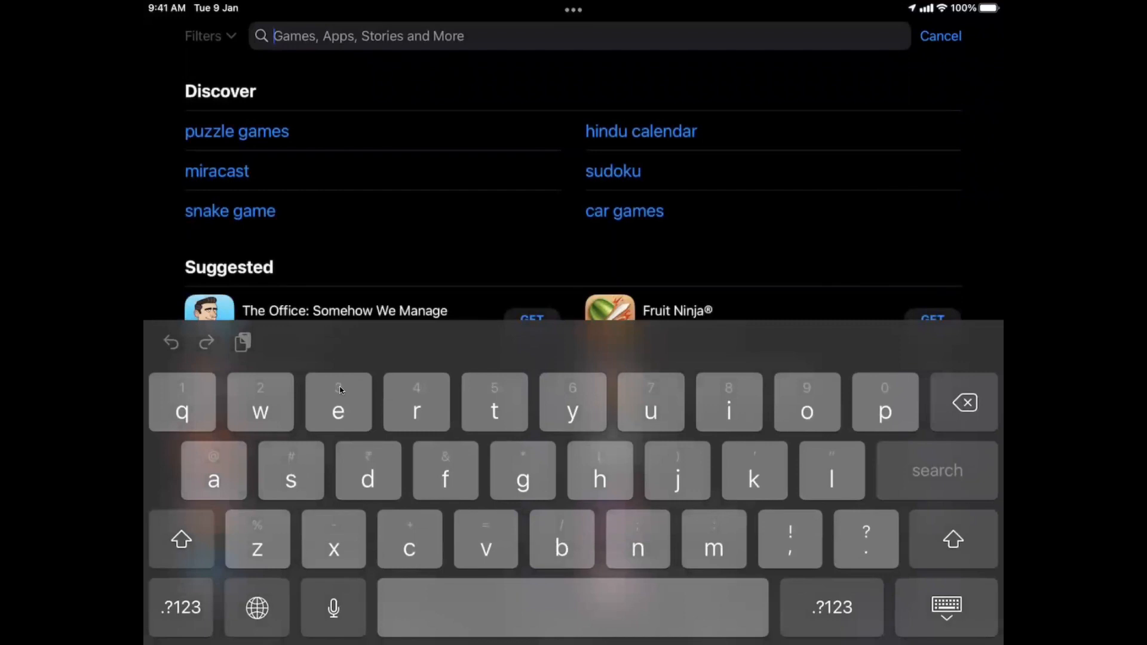
text(zoom)
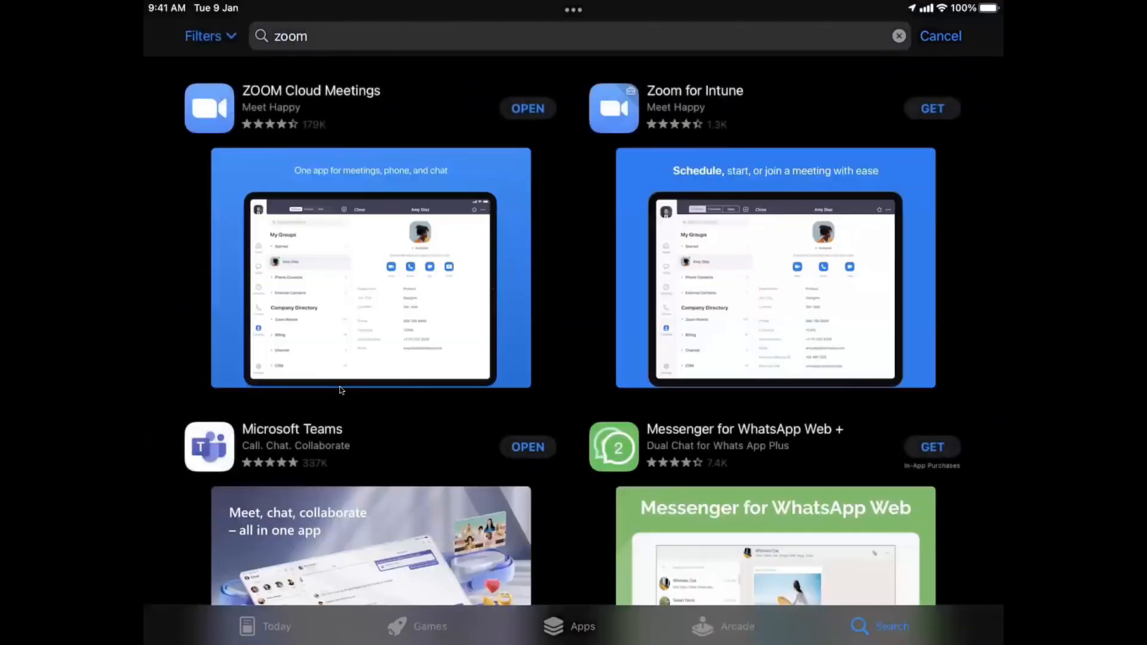
click(527, 108)
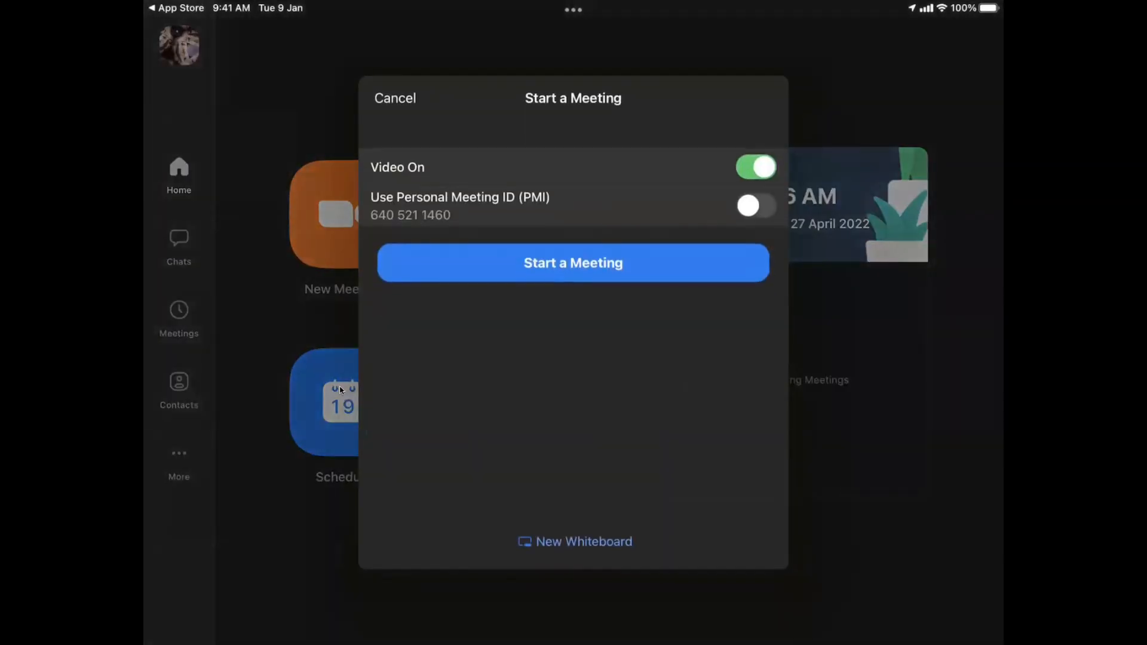
- Start a new meeting with video on and continue with No Audio
click(573, 263)
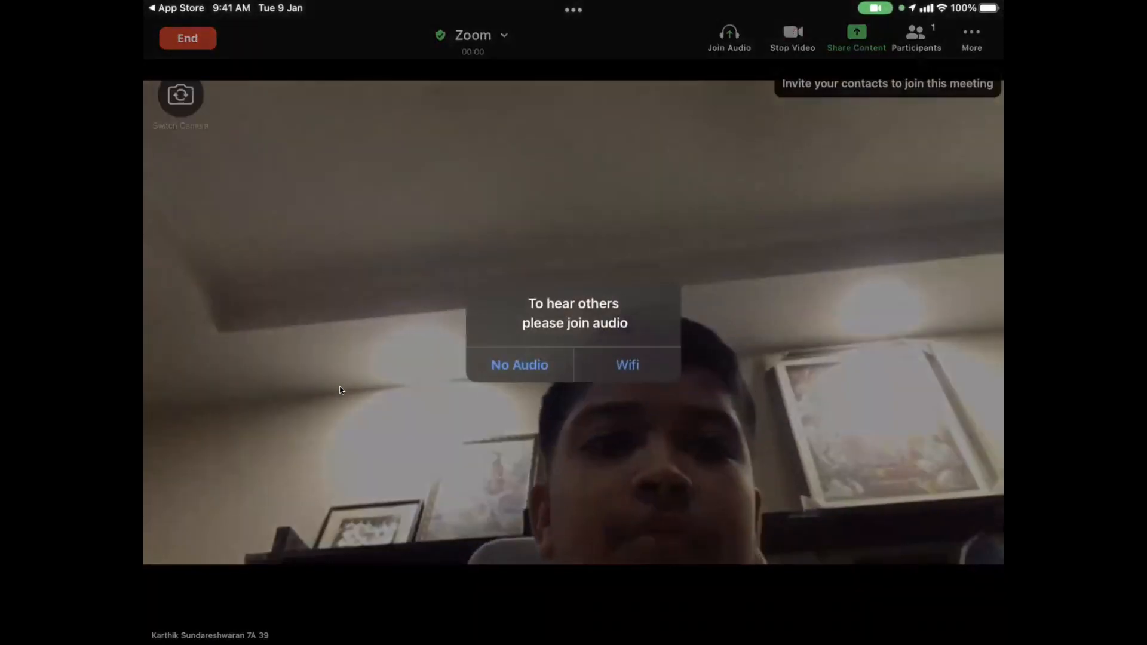
click(856, 37)
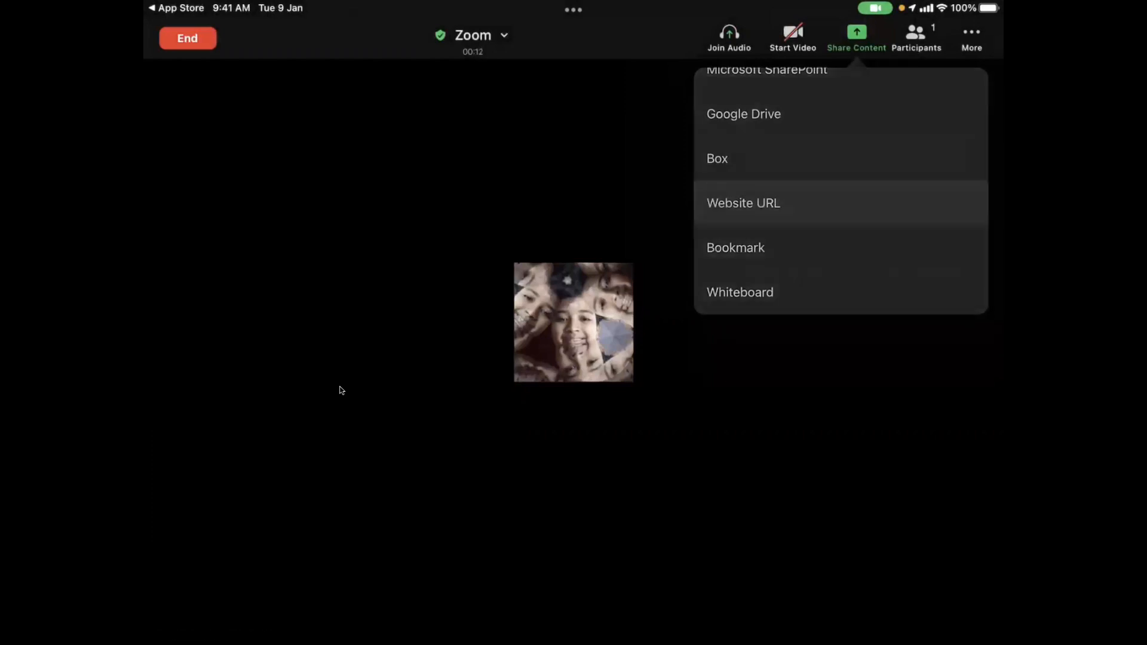
click(743, 202)
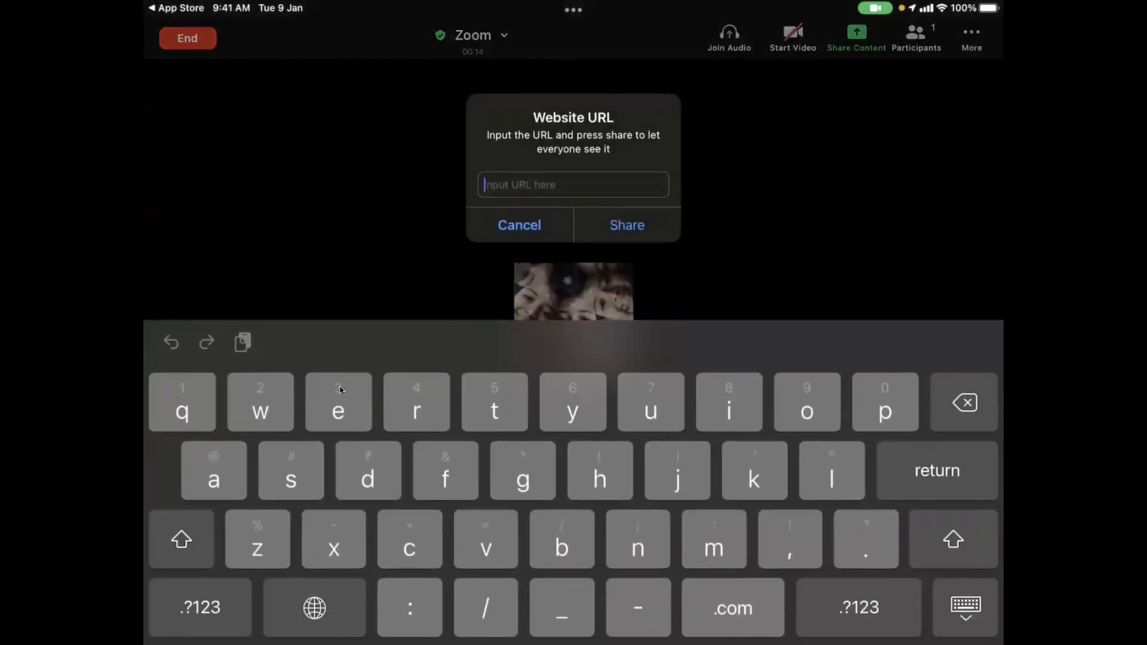
text(ww.)
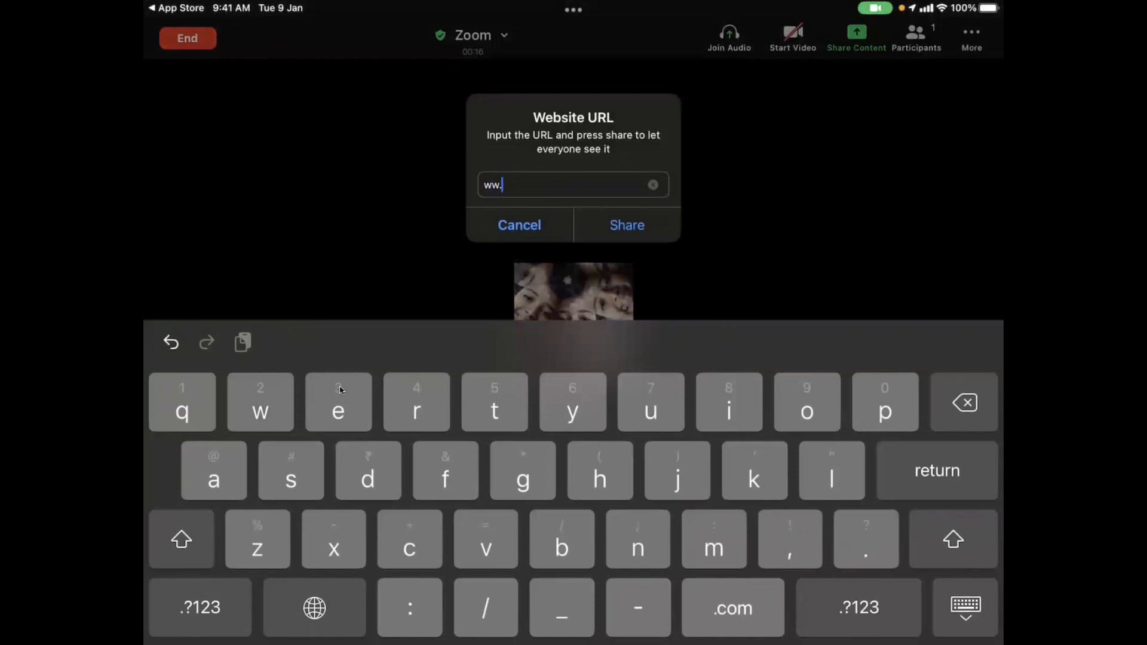
click(573, 403)
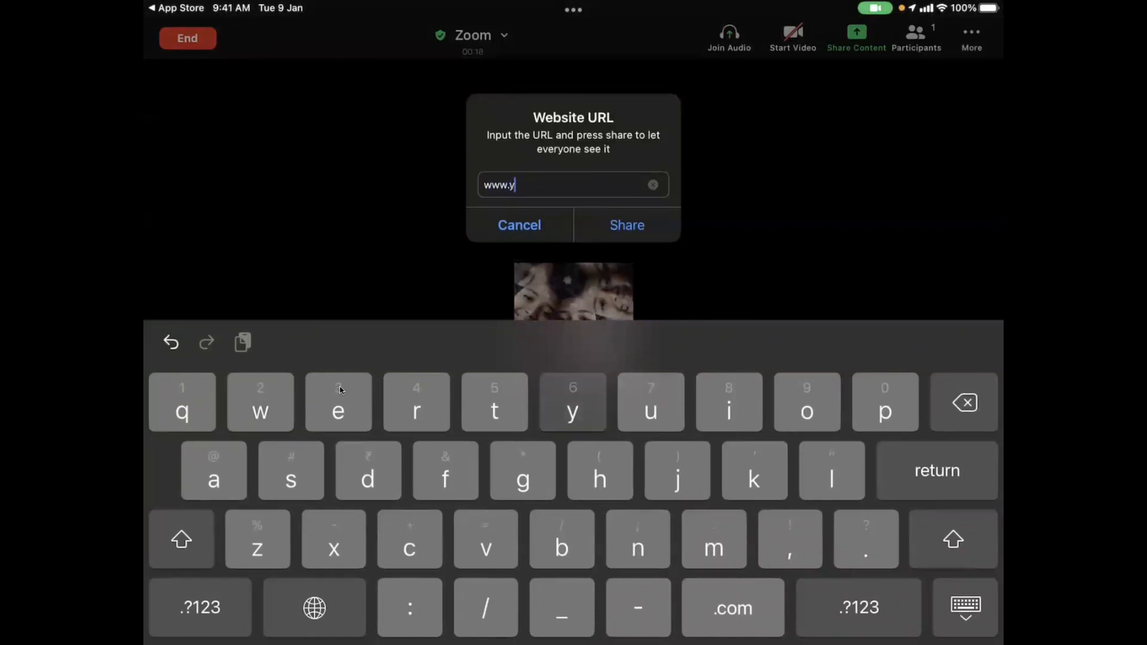
text(outube.com)
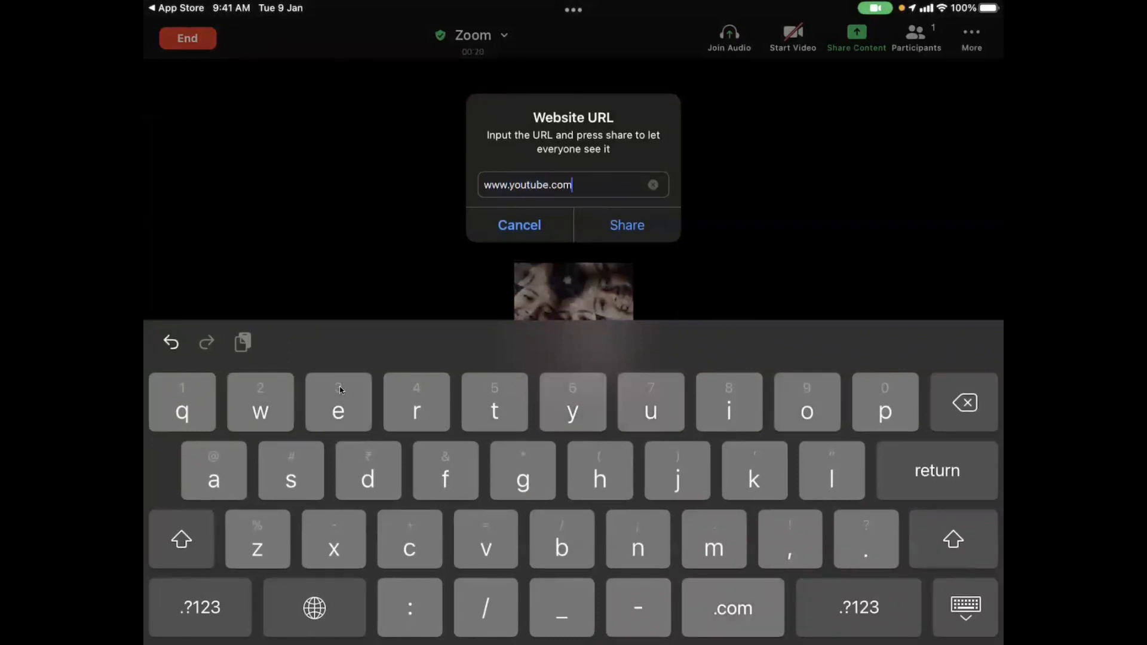
click(626, 224)
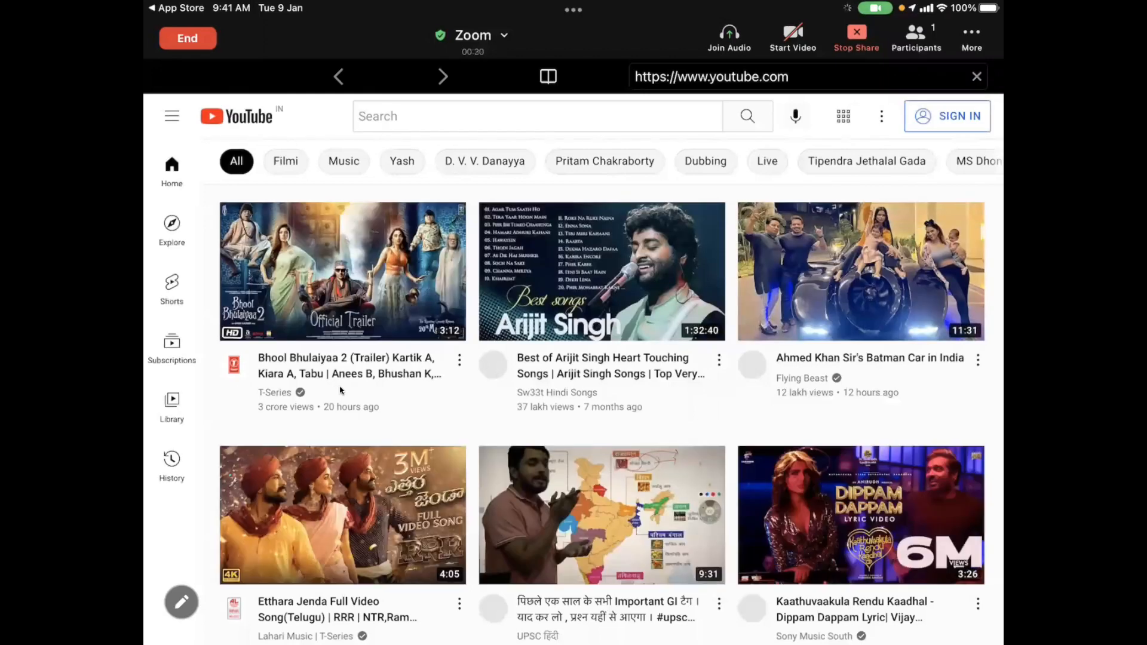
- Search YouTube for 'Karthik Sundareshwaran' and play 'Summary Of I am Kalam by R Karthik'
text(k)
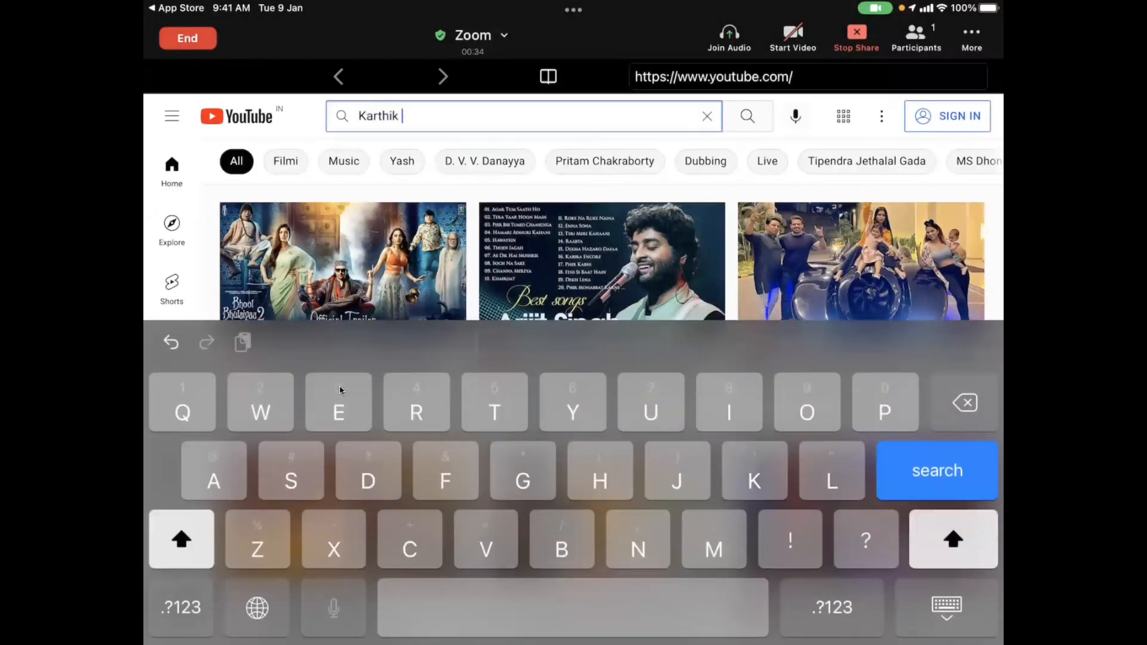
text(Sundareshwaran)
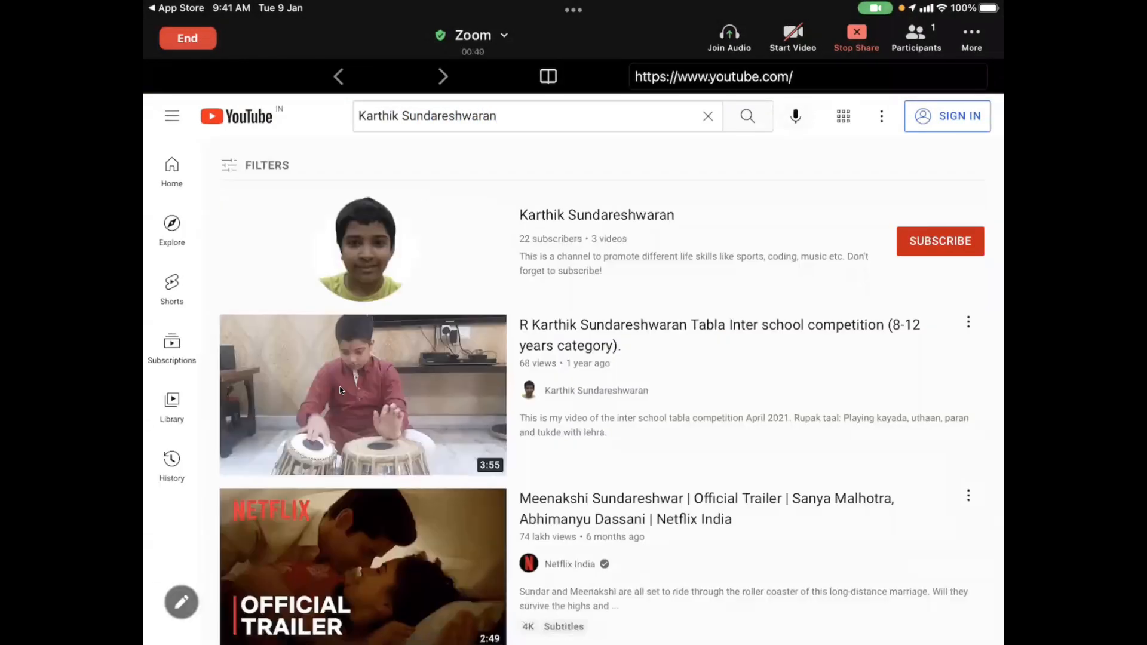
scroll(down, 3)
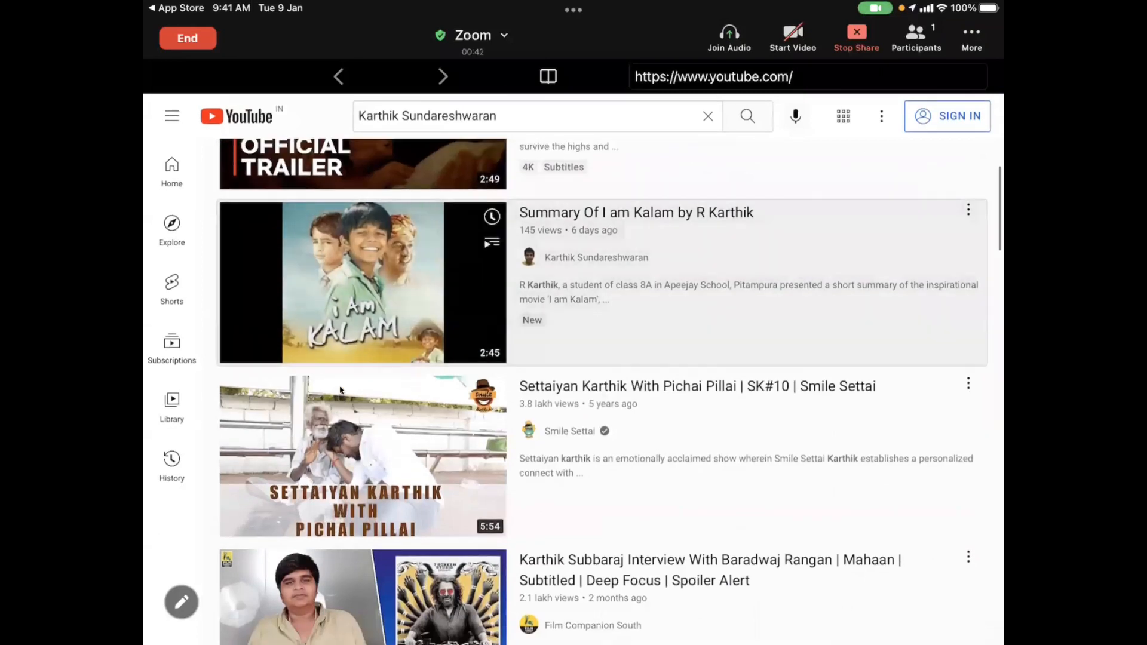
click(363, 283)
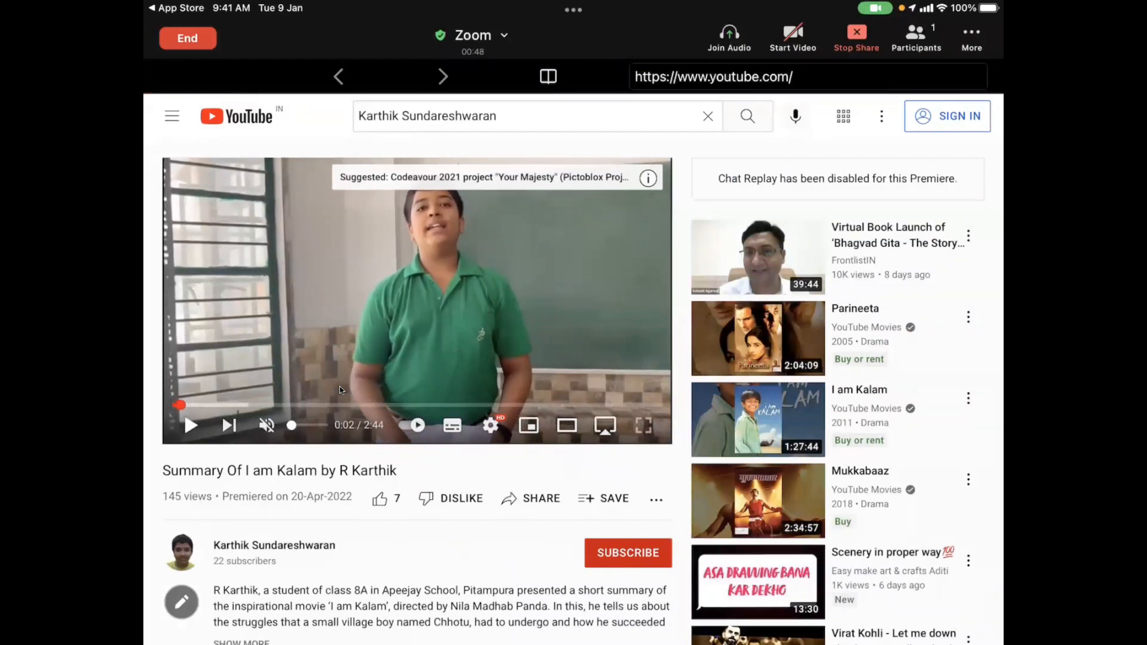
click(527, 115)
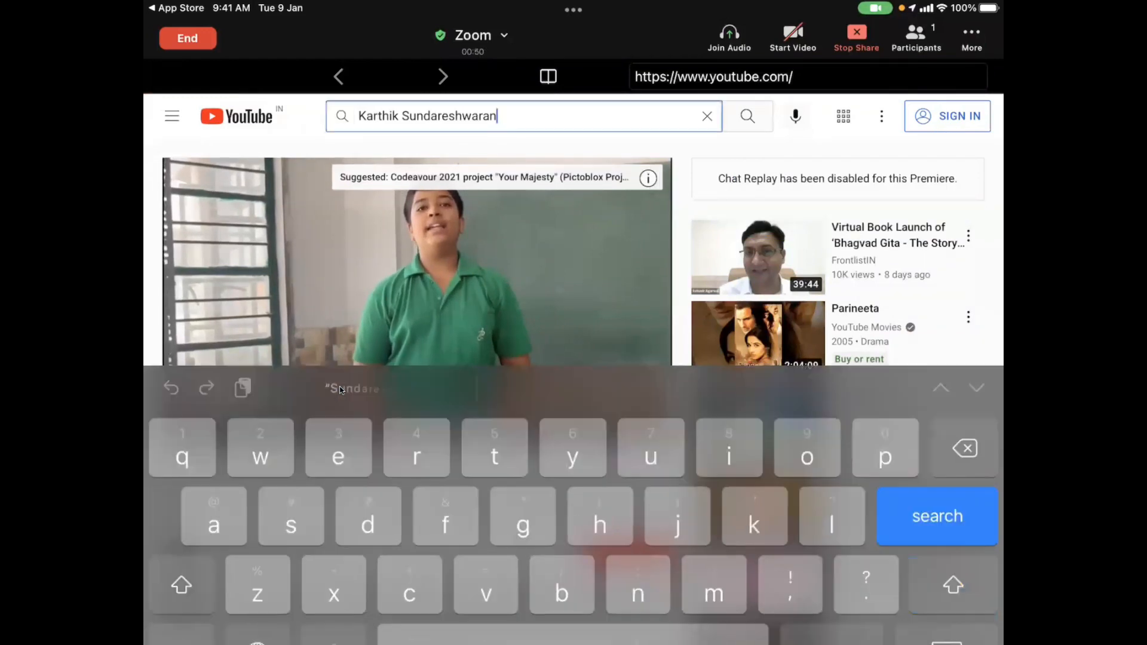